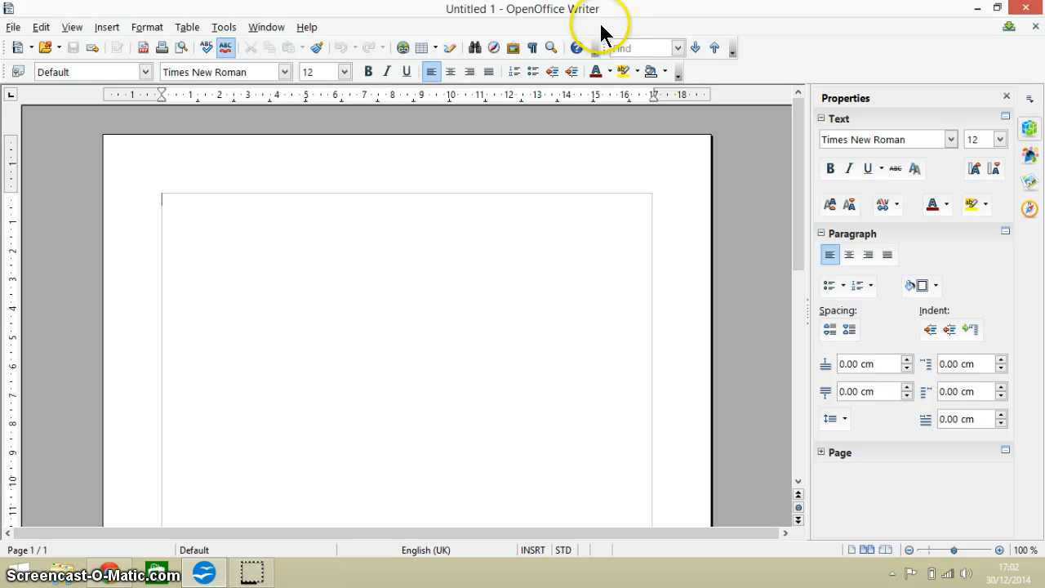
{"action": "mouse_move", "coordinate": [800, 29]}
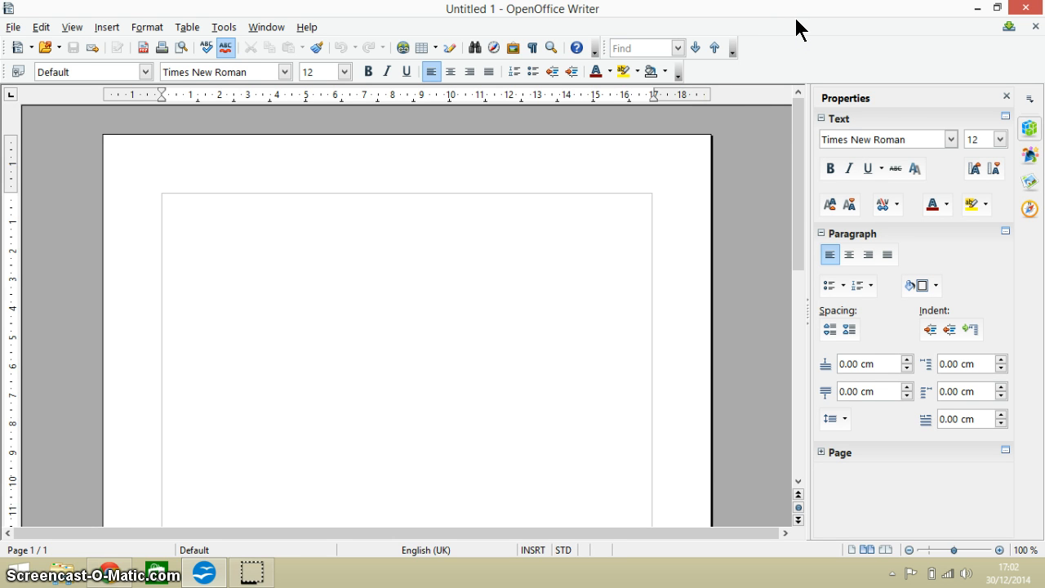
{"action": "mouse_move", "coordinate": [249, 47]}
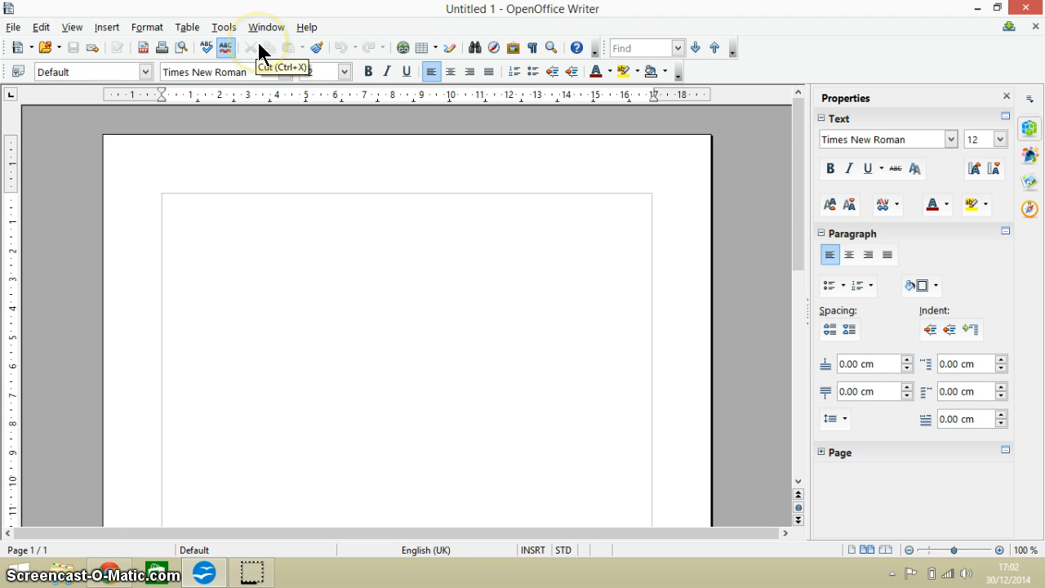
{"action": "mouse_move", "coordinate": [566, 52]}
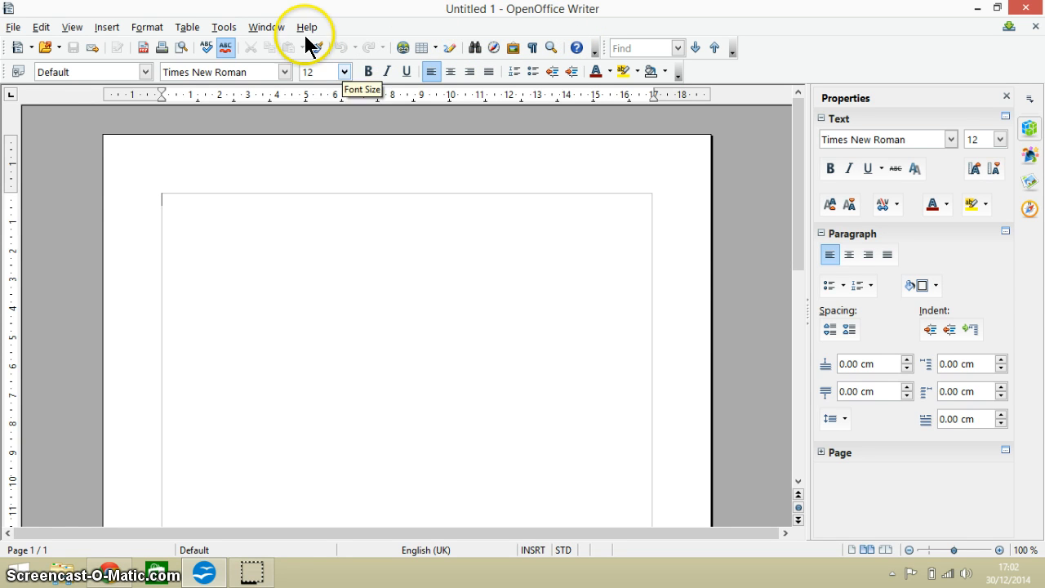
{"action": "mouse_move", "coordinate": [306, 39]}
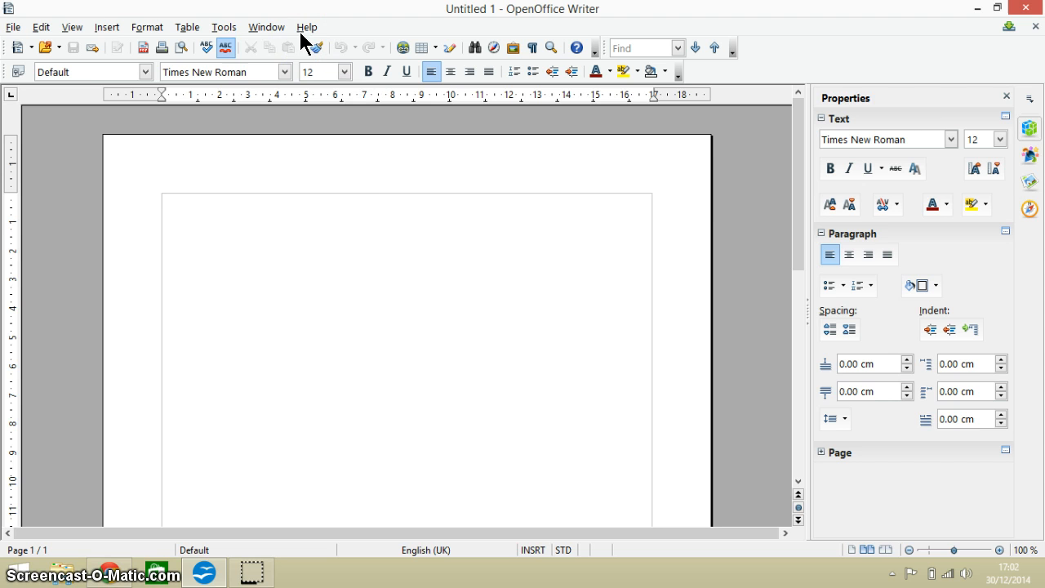
Step: In Options > View, set Icon style to High-contrast, keep Icon size Automatic, and apply
{"action": "left_click", "coordinate": [223, 27]}
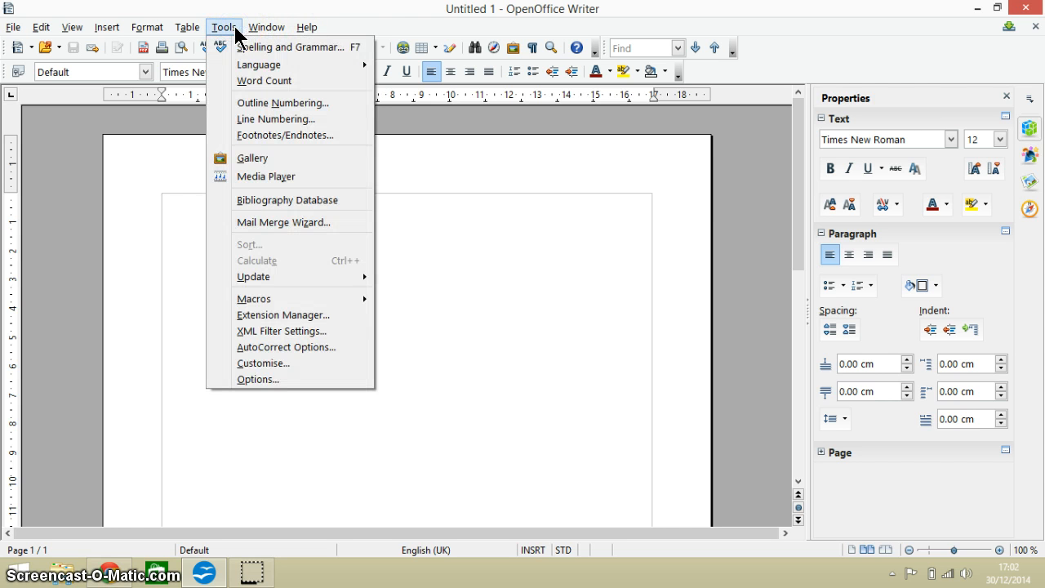
{"action": "left_click", "coordinate": [258, 378]}
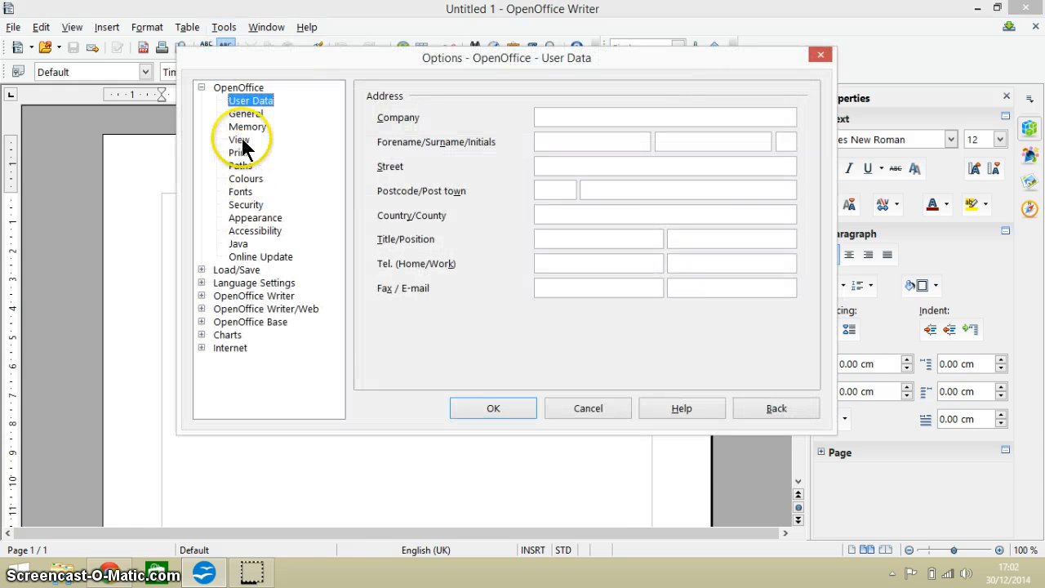
{"action": "left_click", "coordinate": [238, 139]}
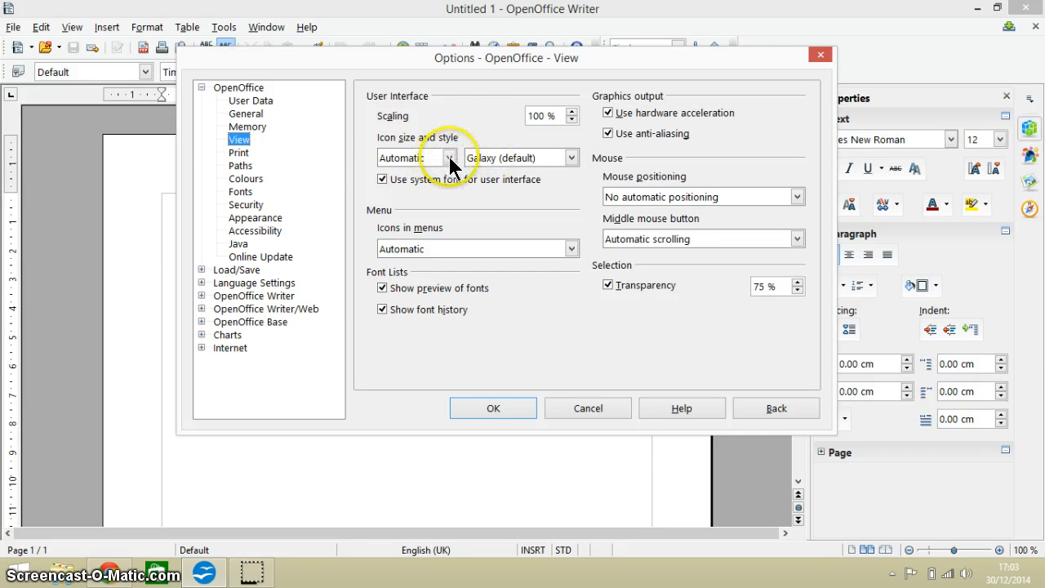
{"action": "left_click", "coordinate": [452, 157]}
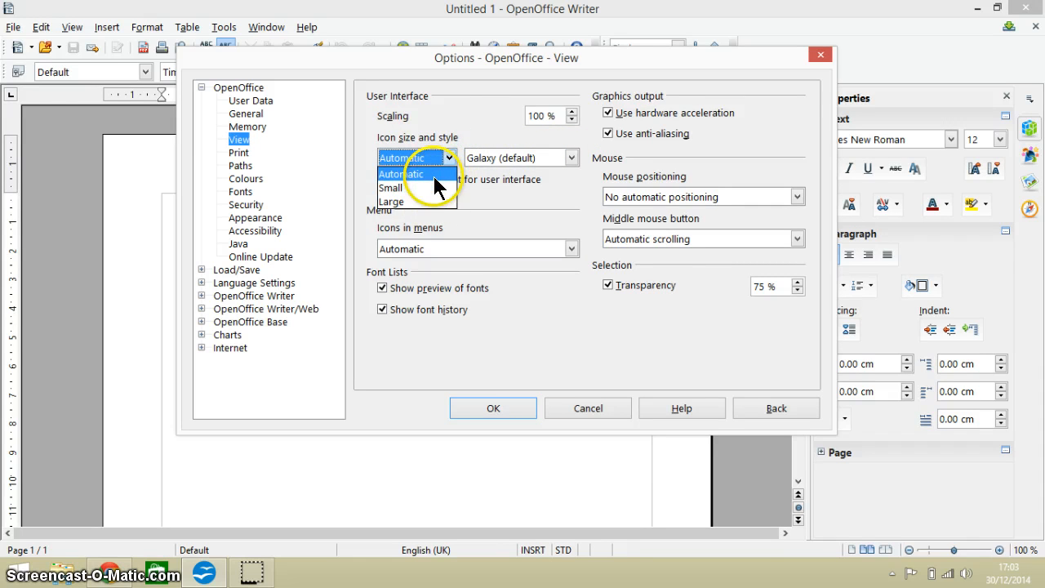
{"action": "left_click", "coordinate": [392, 157]}
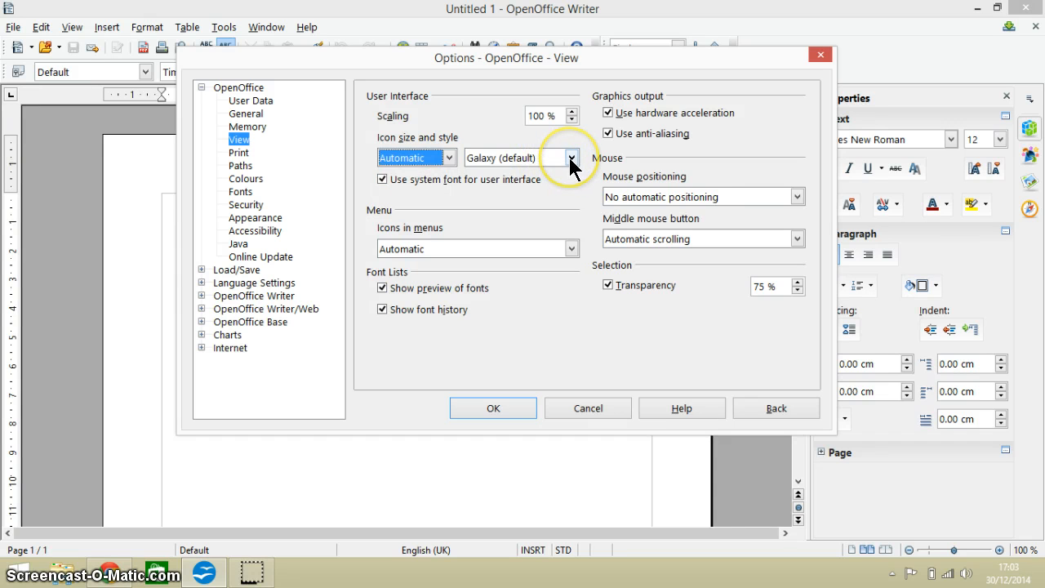
{"action": "left_click", "coordinate": [571, 158]}
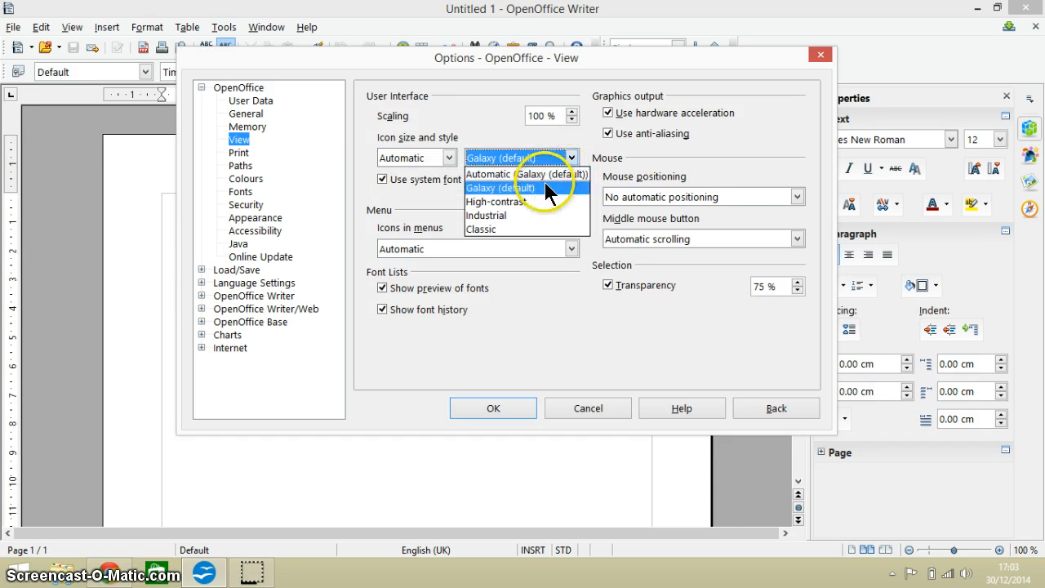
{"action": "left_click", "coordinate": [490, 202]}
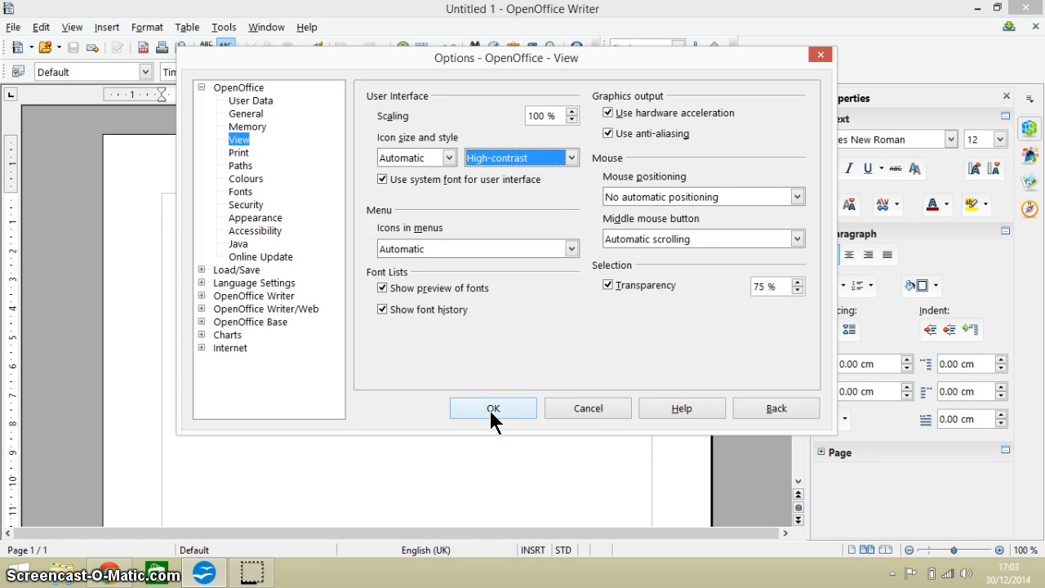
{"action": "left_click", "coordinate": [492, 408]}
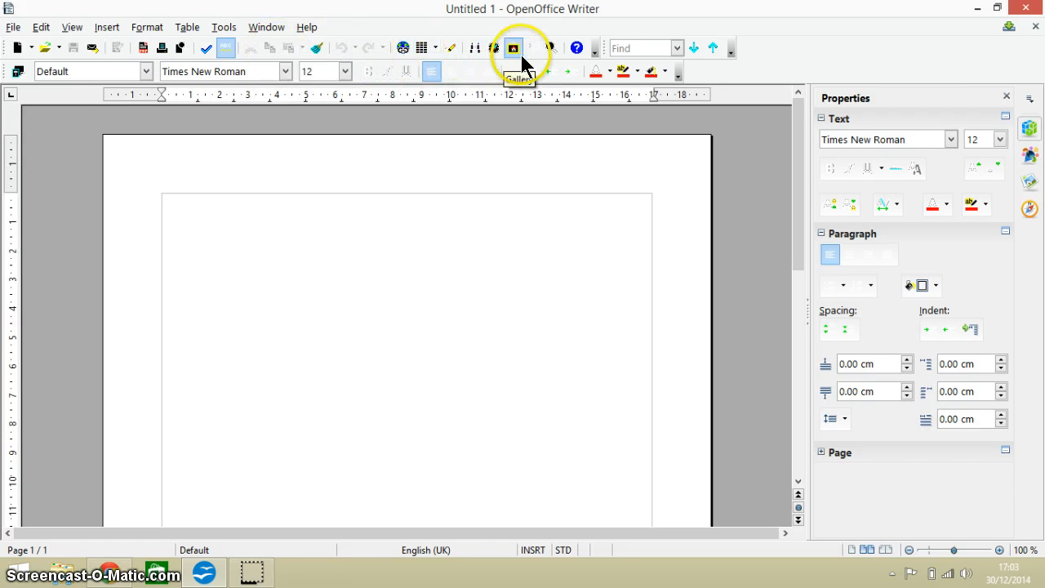
{"action": "mouse_move", "coordinate": [223, 26]}
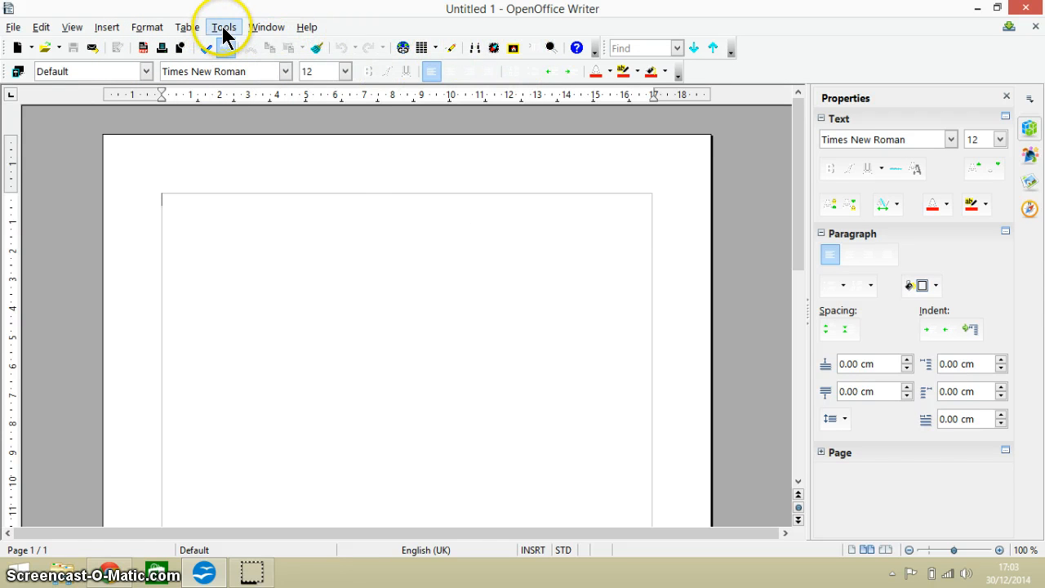
Step: In Options > View, raise Scaling to 130%, set Icon size to Large, and apply
{"action": "left_click", "coordinate": [223, 26]}
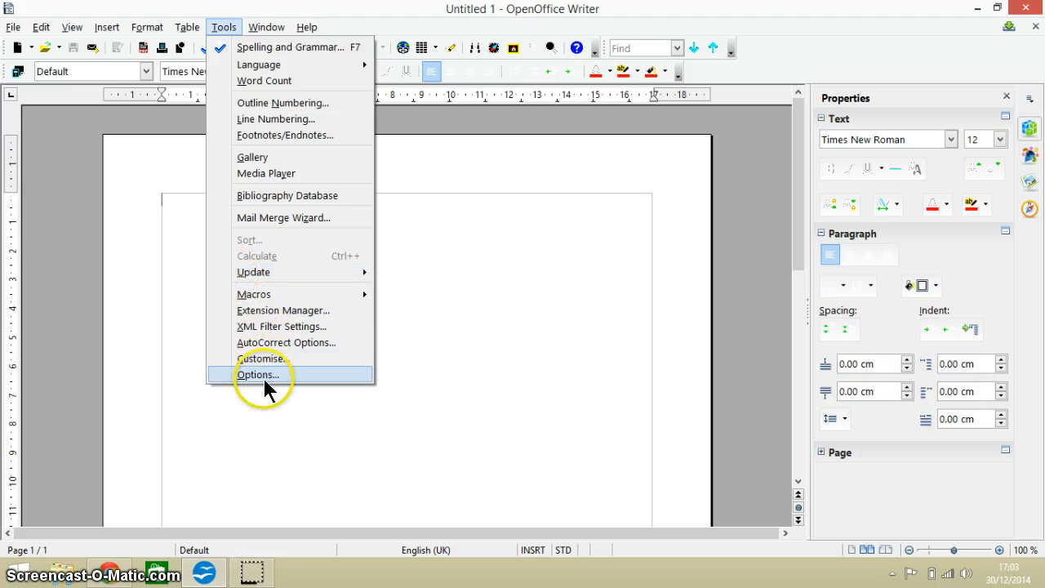
{"action": "left_click", "coordinate": [258, 374]}
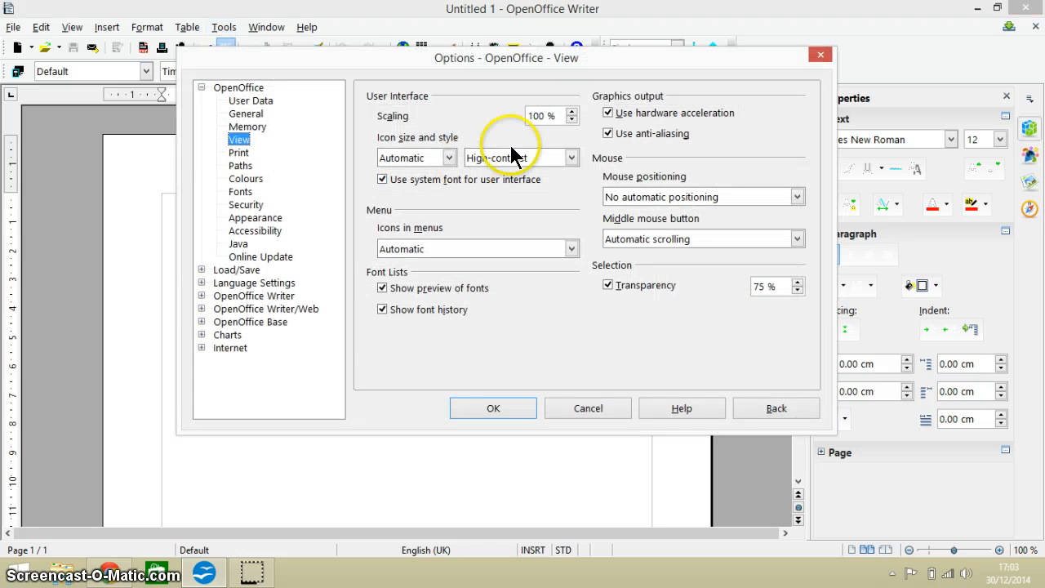
{"action": "left_click", "coordinate": [571, 111]}
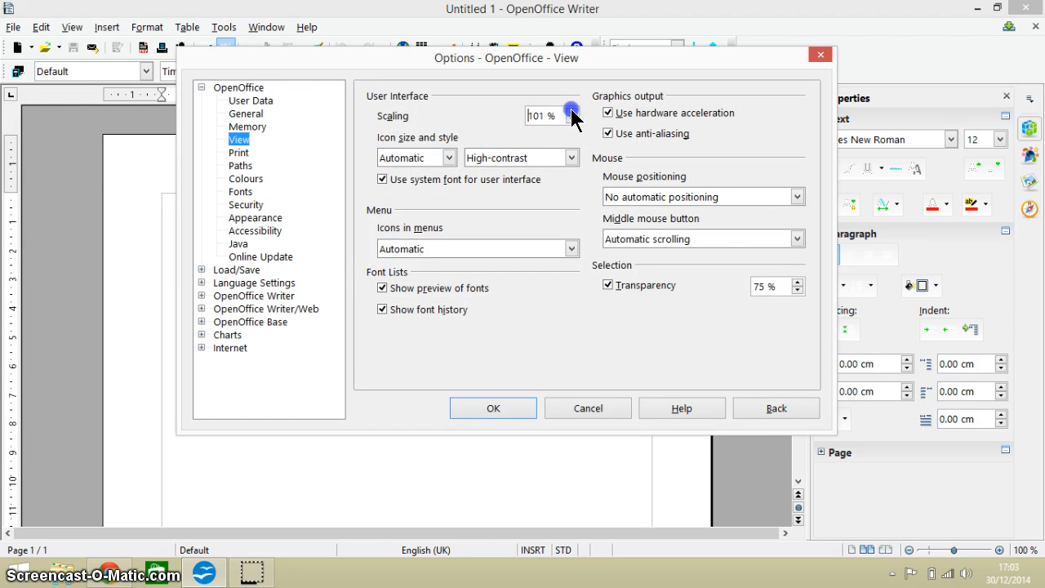
{"action": "left_click", "coordinate": [571, 110]}
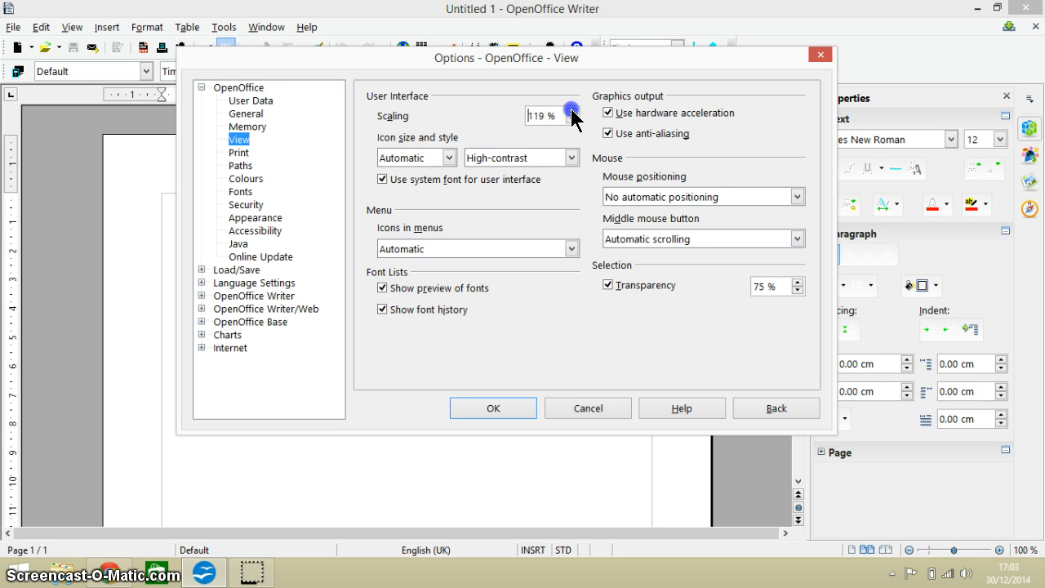
{"action": "left_click", "coordinate": [571, 111]}
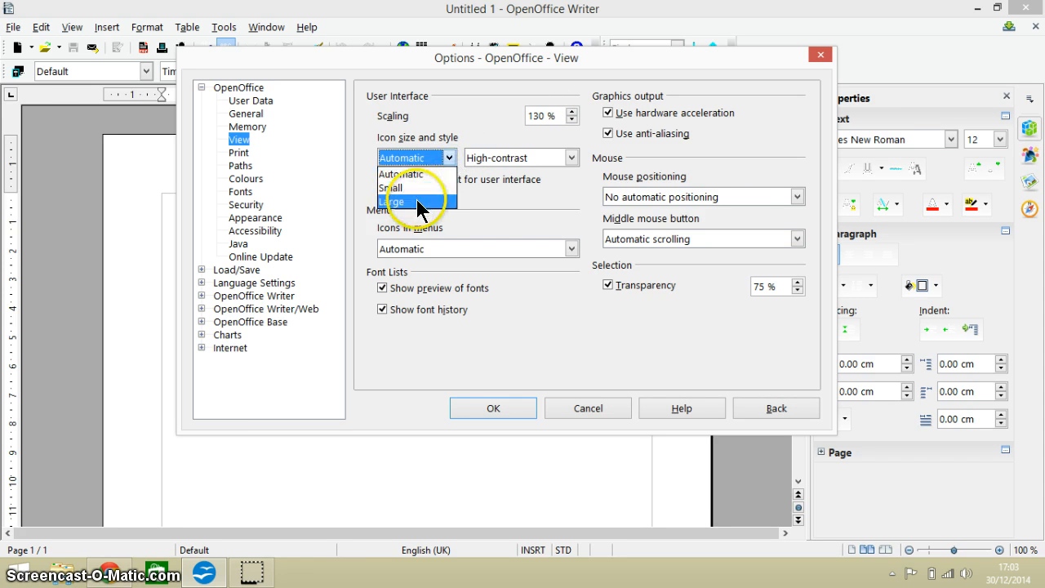
{"action": "left_click", "coordinate": [395, 201]}
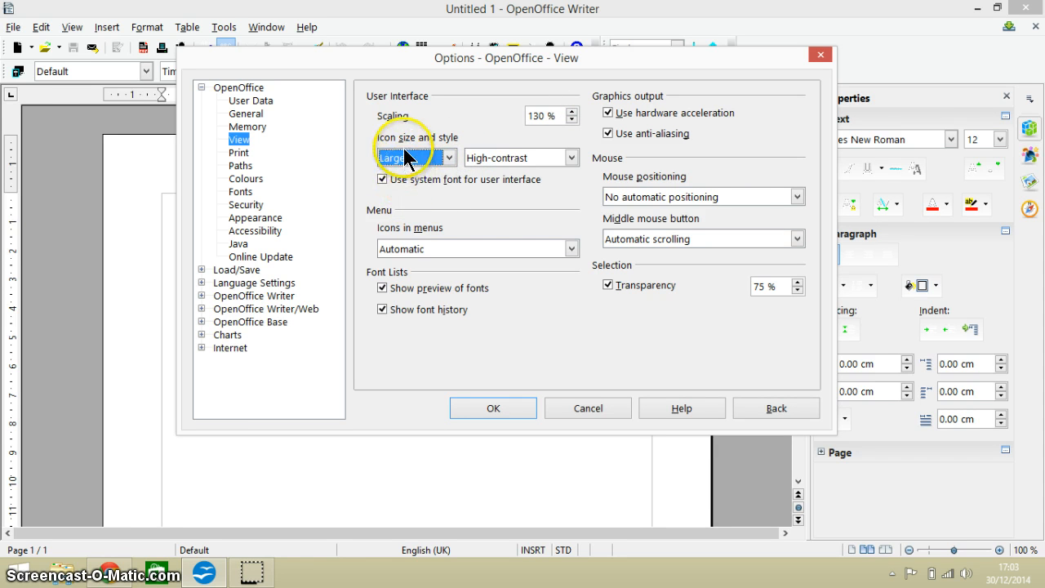
{"action": "mouse_move", "coordinate": [506, 130]}
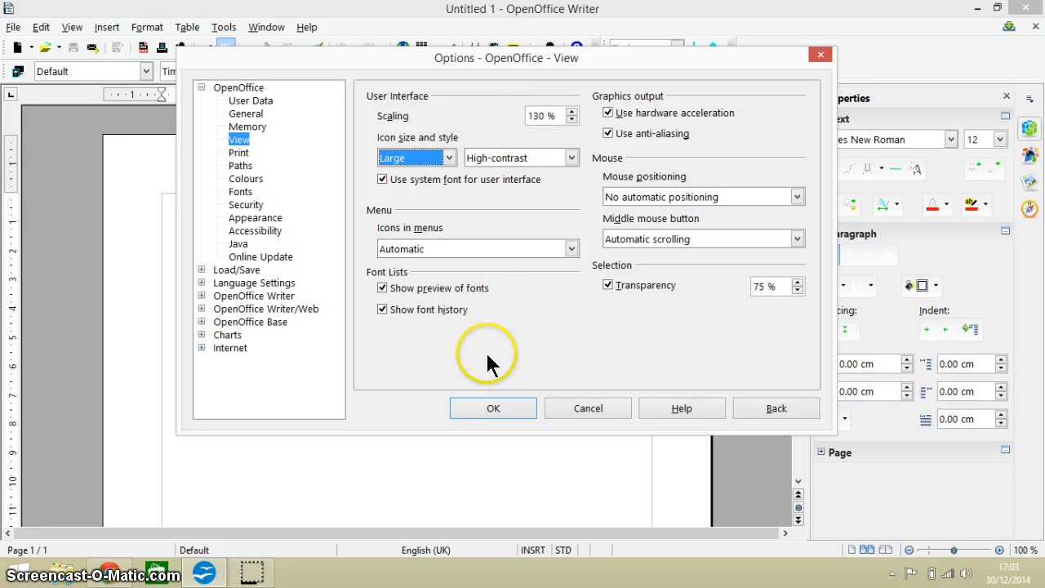
{"action": "left_click", "coordinate": [492, 407]}
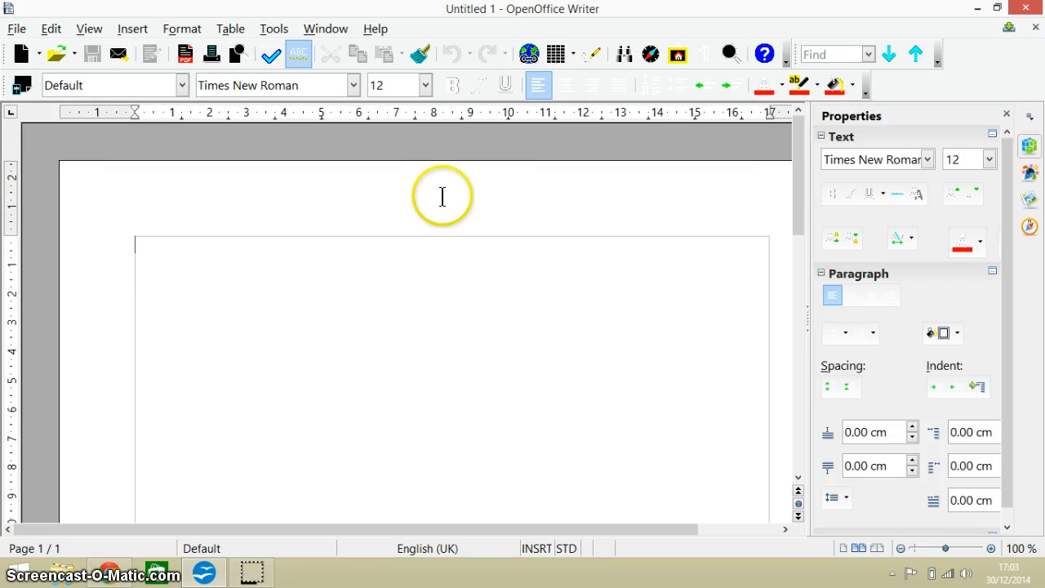
{"action": "mouse_move", "coordinate": [237, 54]}
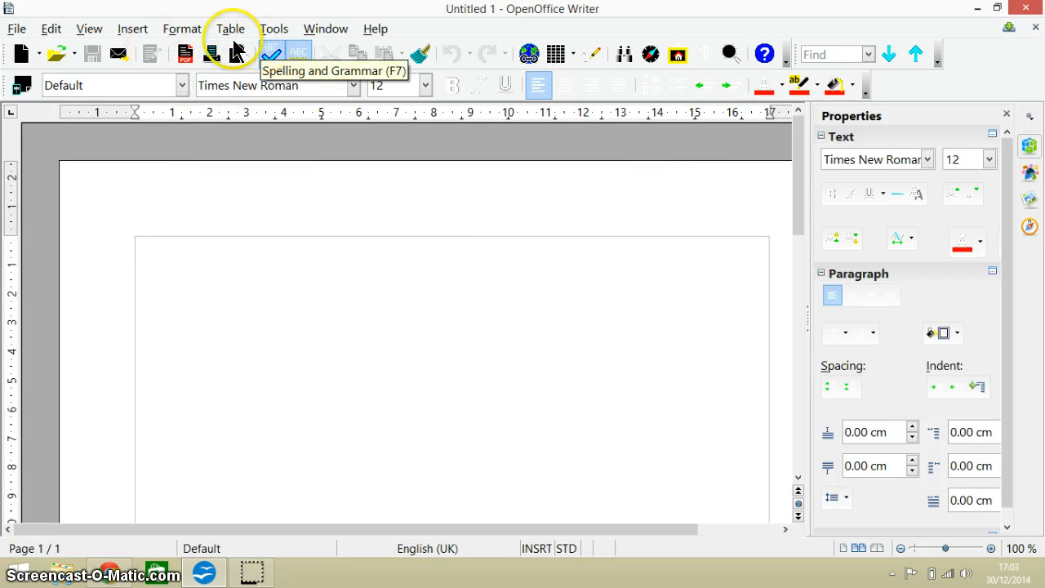
{"action": "mouse_move", "coordinate": [170, 62]}
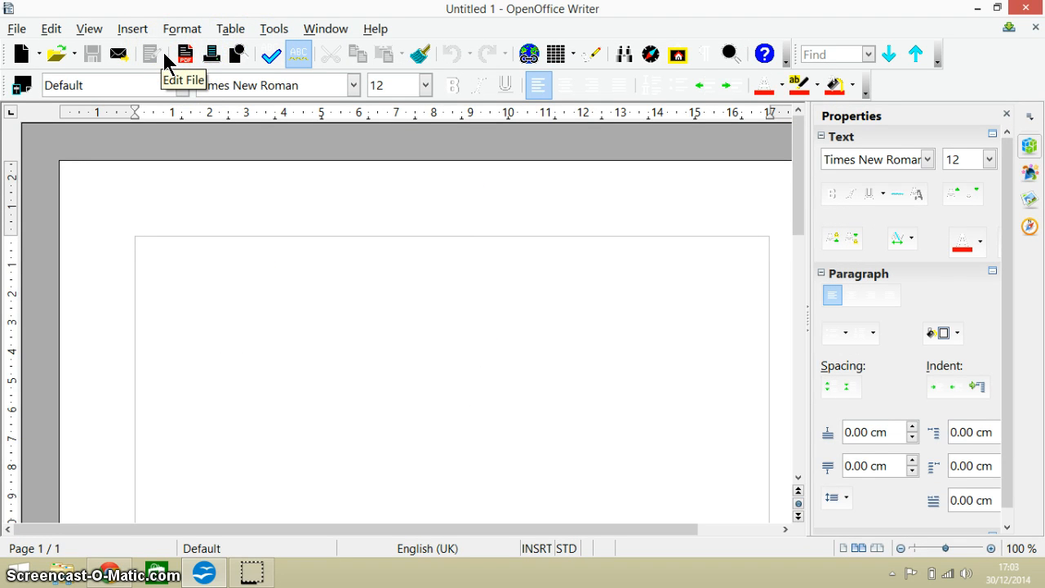